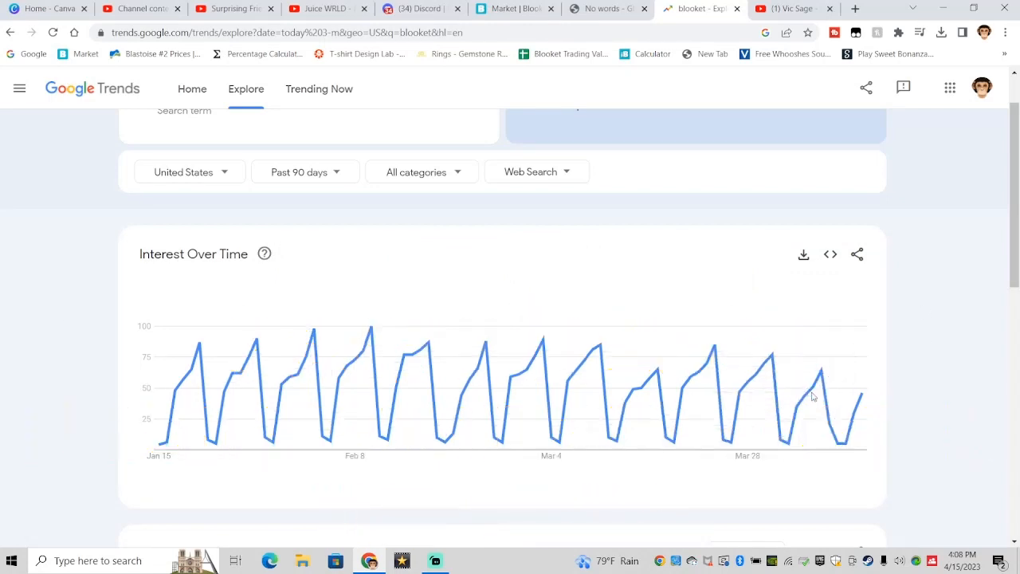
mouse_move(485, 344)
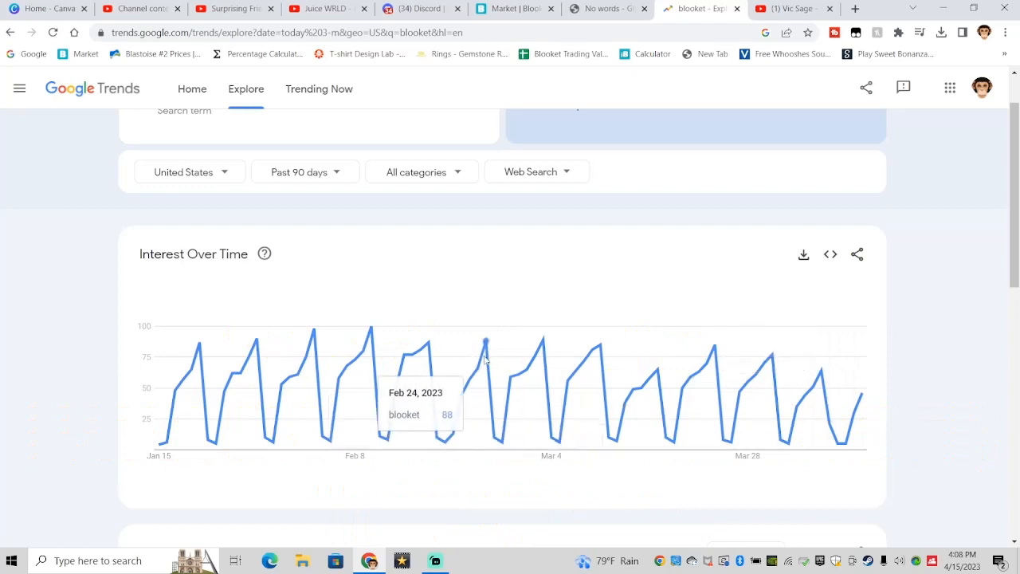
mouse_move(471, 388)
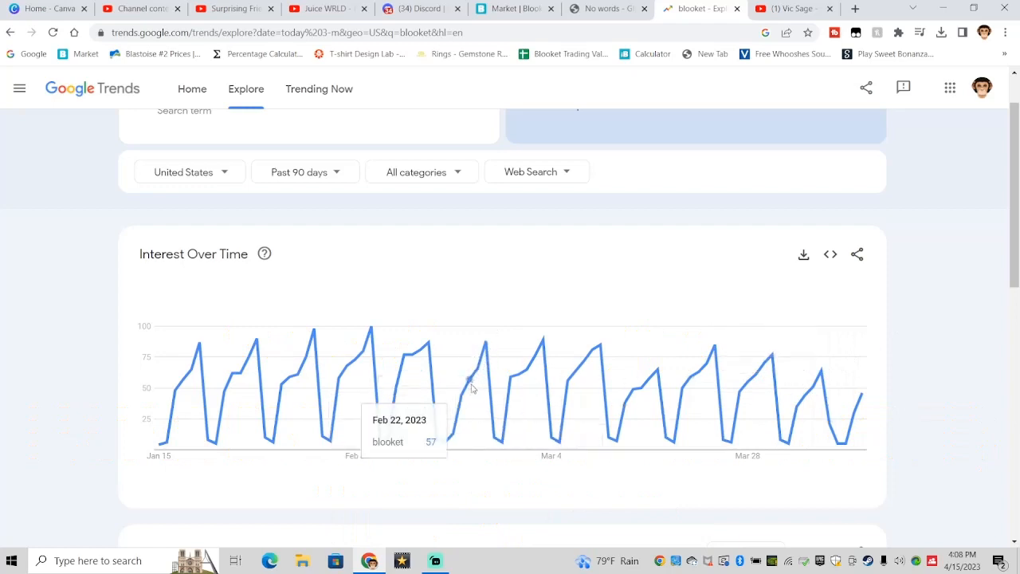
mouse_move(474, 385)
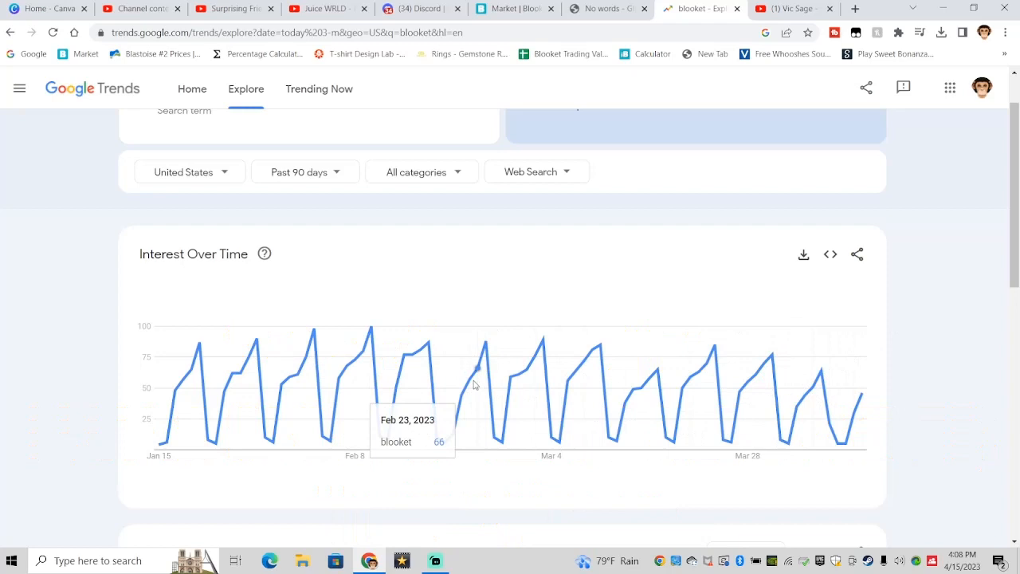
mouse_move(514, 389)
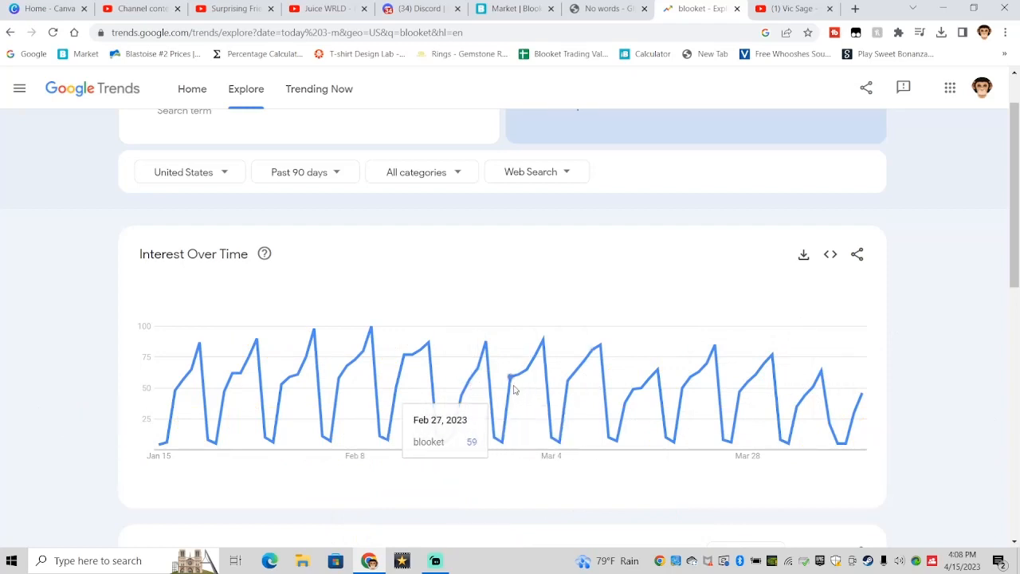
mouse_move(536, 367)
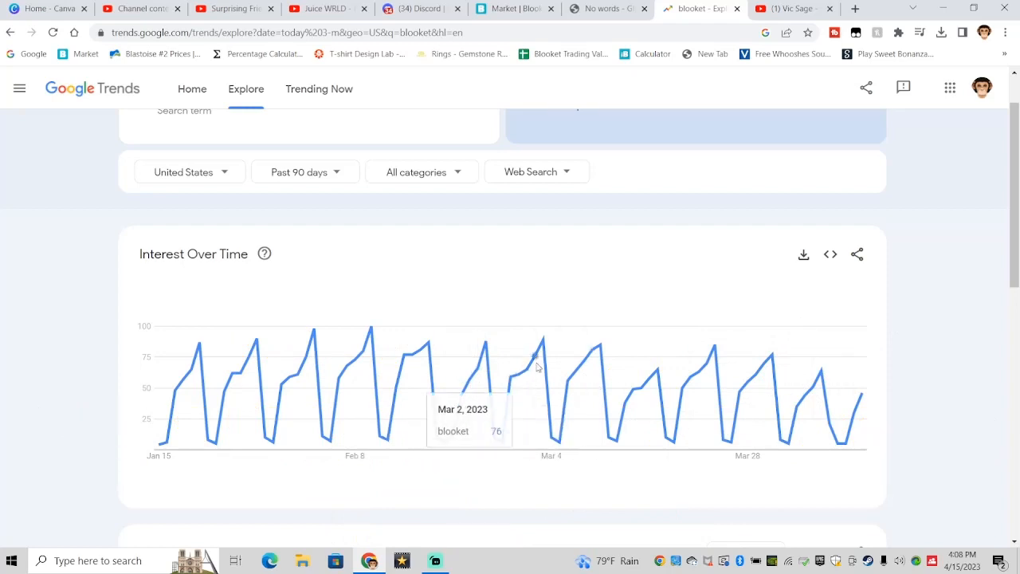
mouse_move(517, 376)
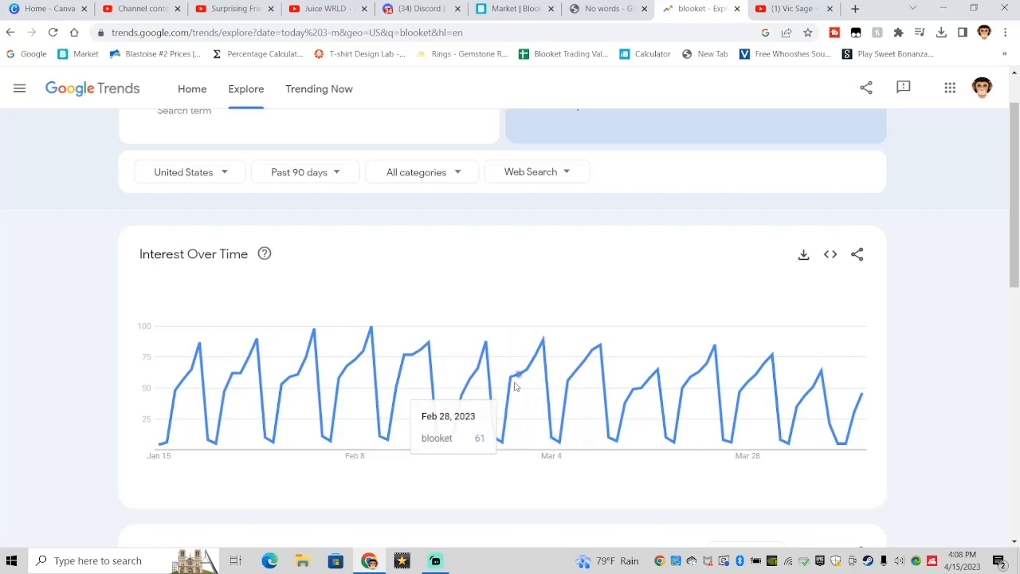
mouse_move(829, 223)
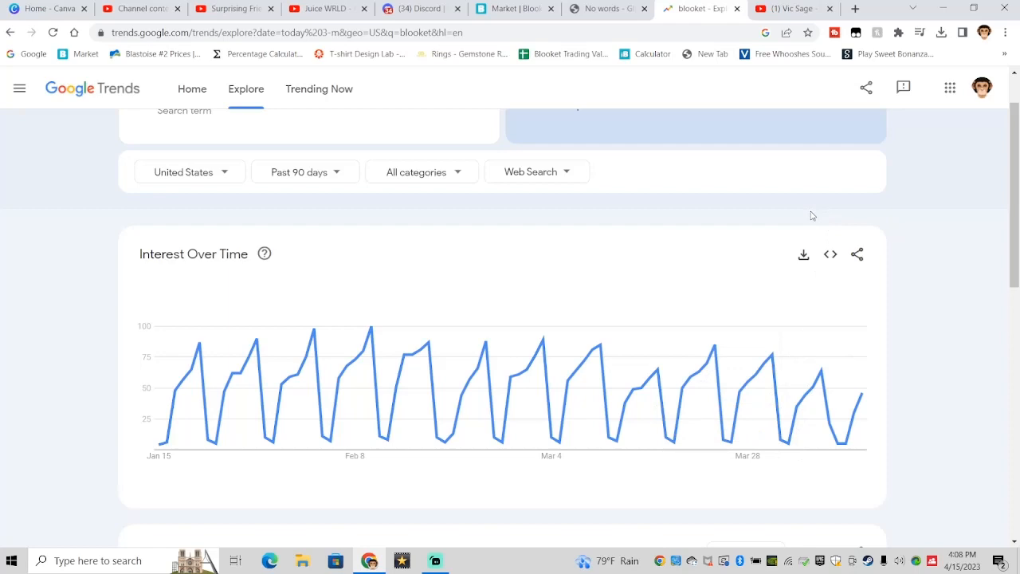
mouse_move(862, 397)
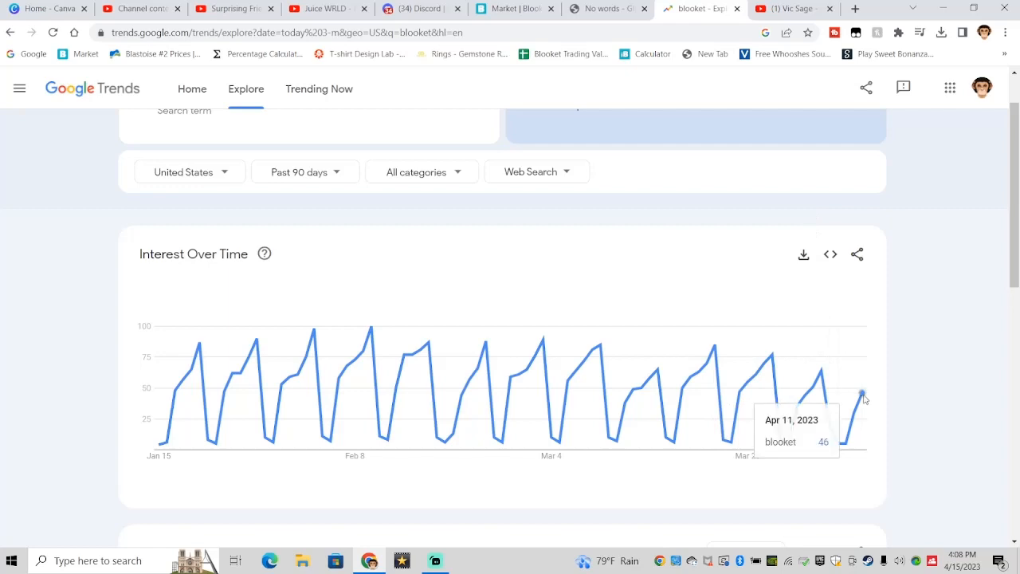
mouse_move(863, 402)
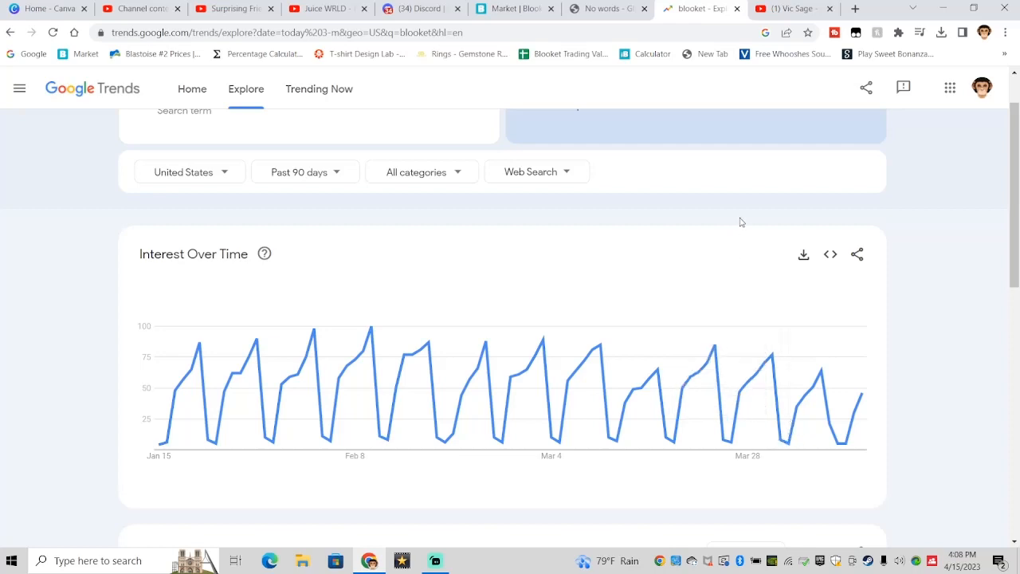
mouse_move(721, 349)
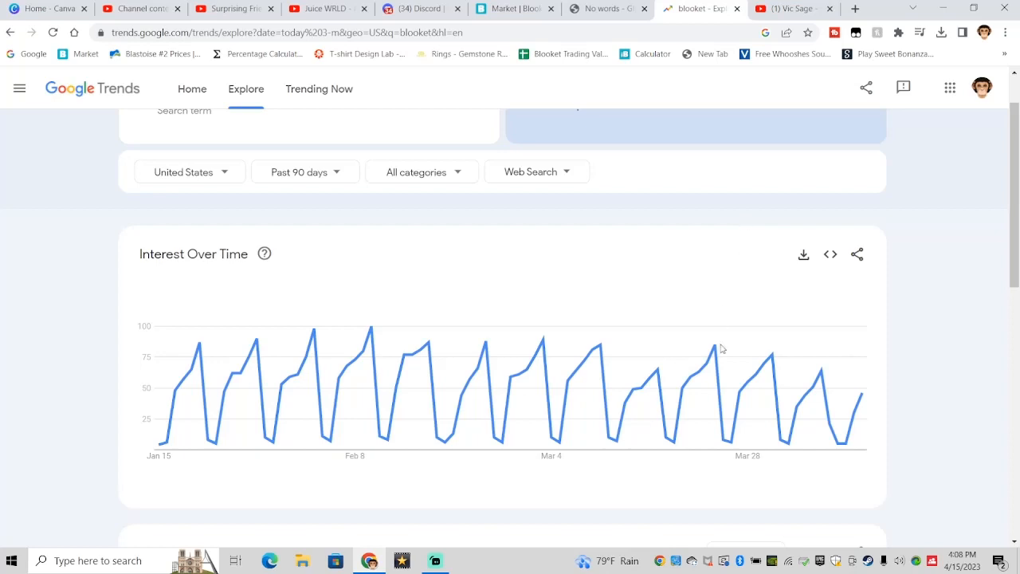
mouse_move(732, 214)
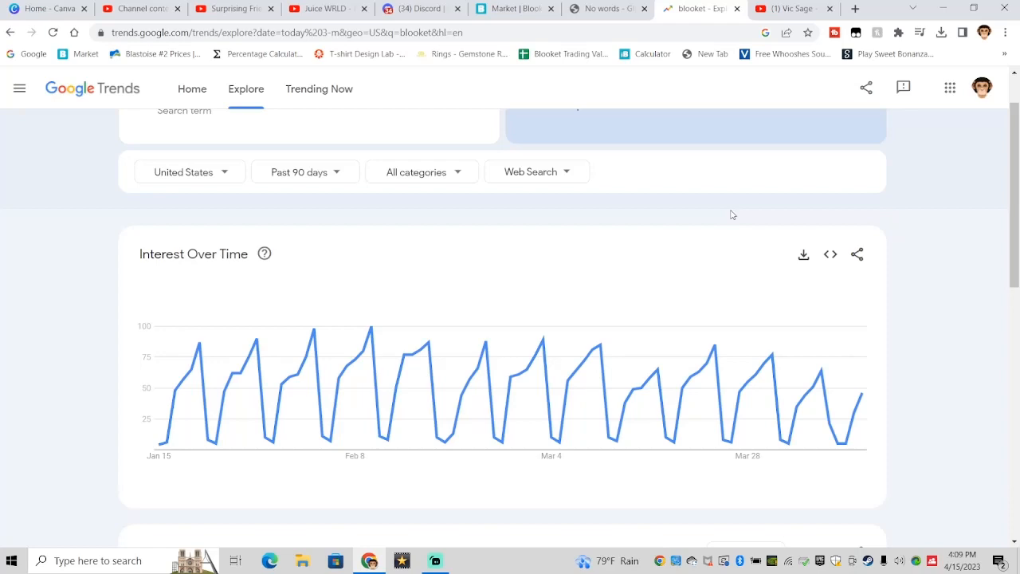
mouse_move(731, 249)
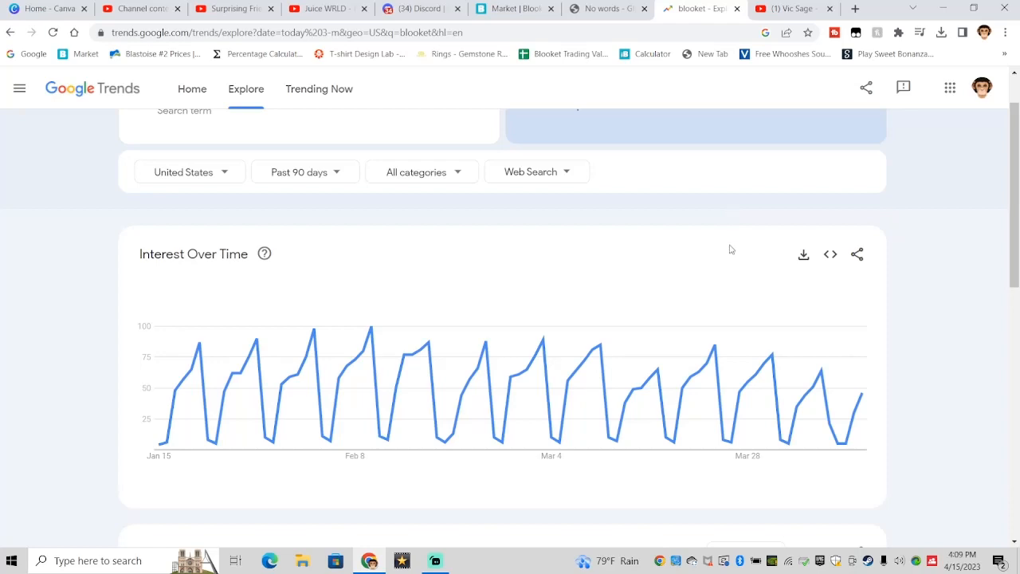
mouse_move(744, 214)
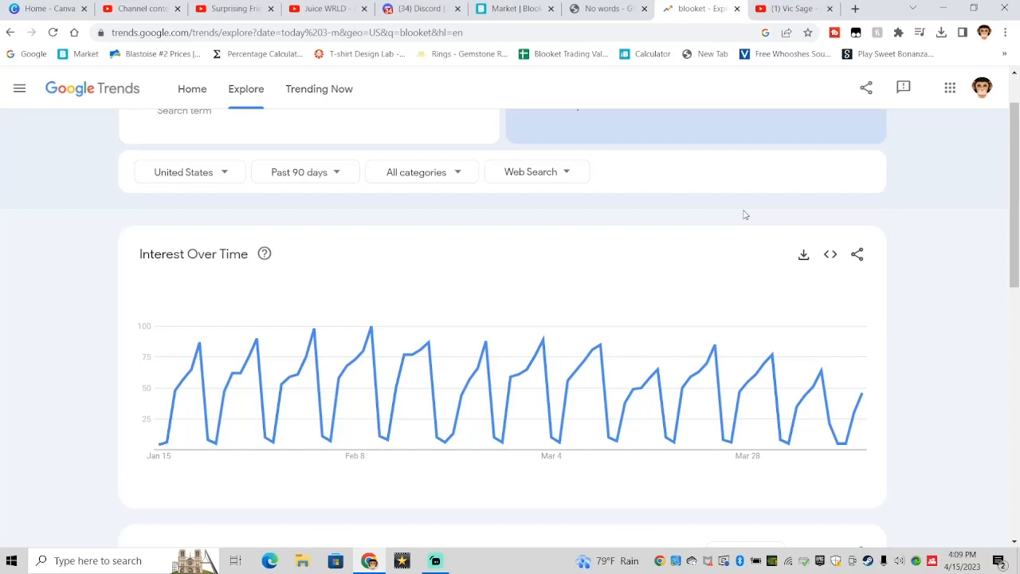
mouse_move(862, 394)
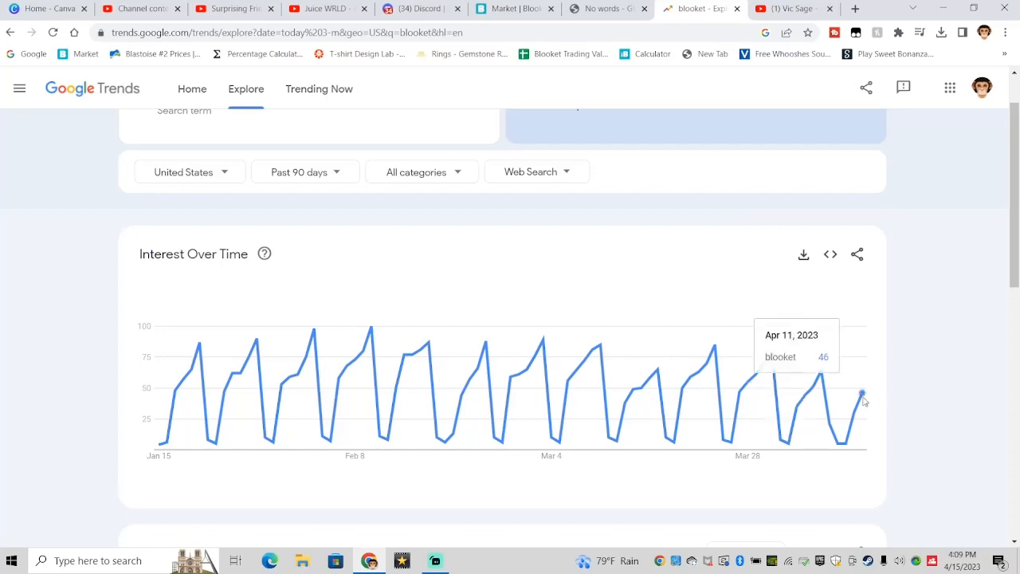
mouse_move(456, 359)
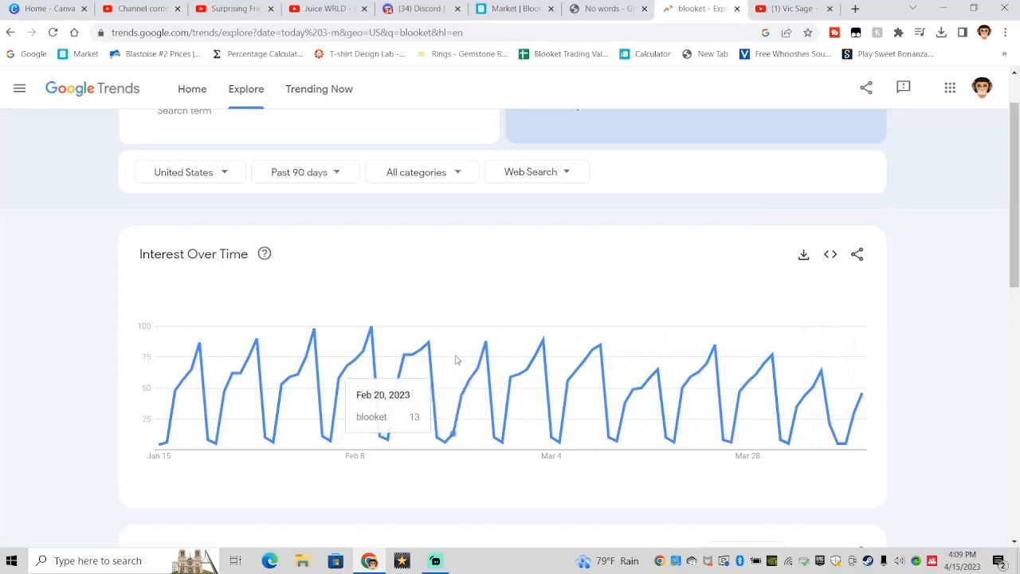
mouse_move(737, 222)
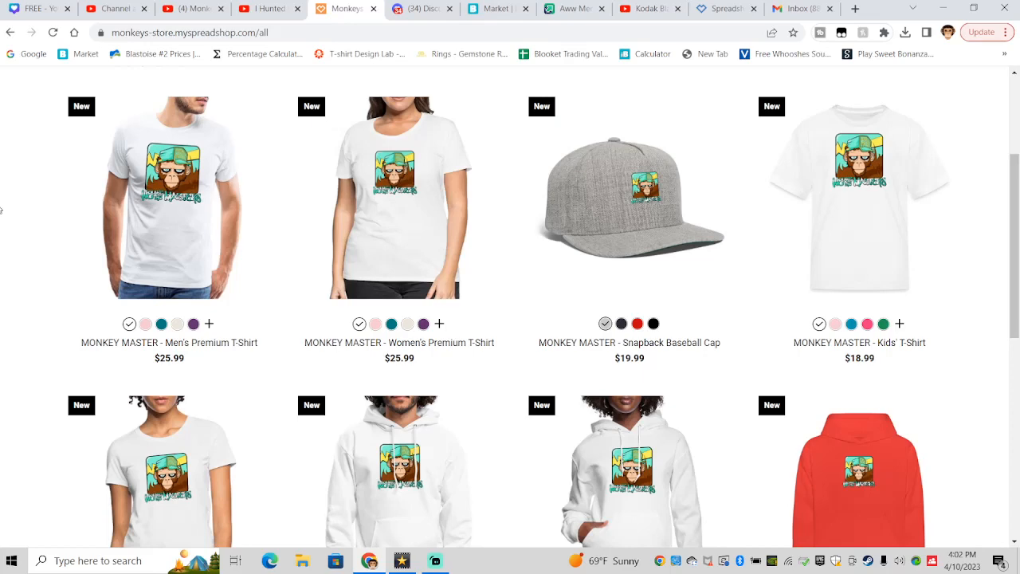
scroll(down, 3)
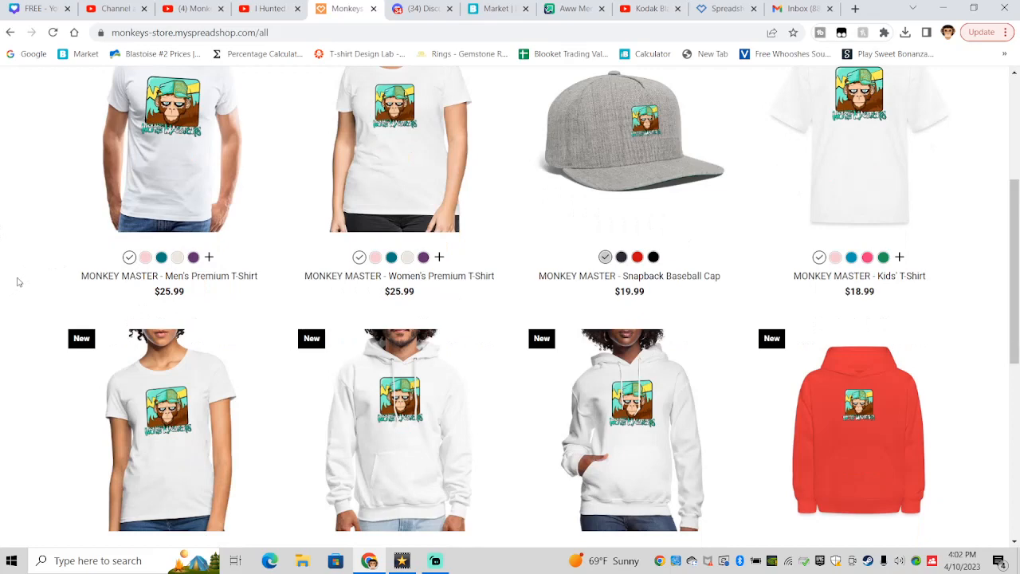
mouse_move(22, 287)
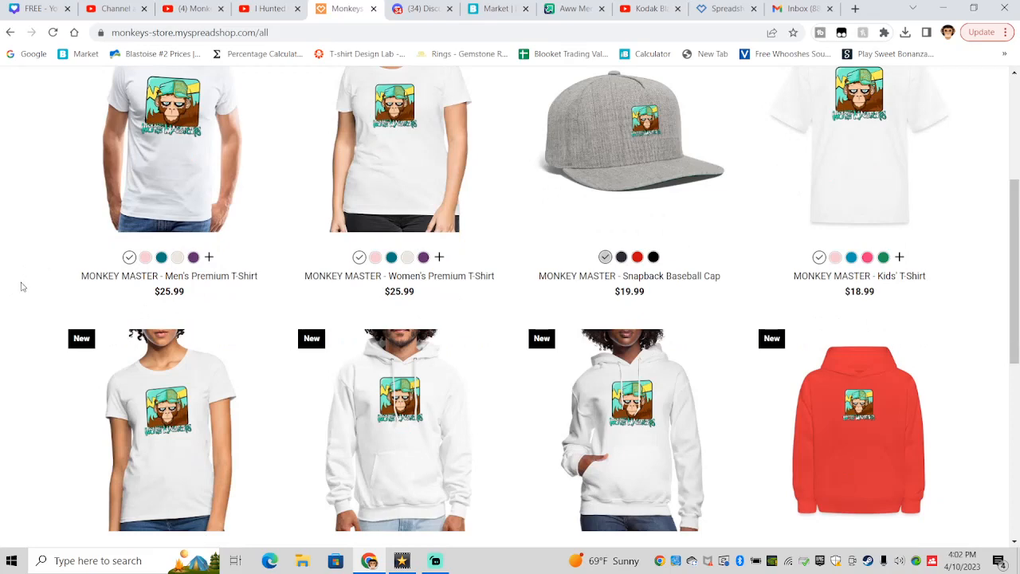
scroll(up, 3)
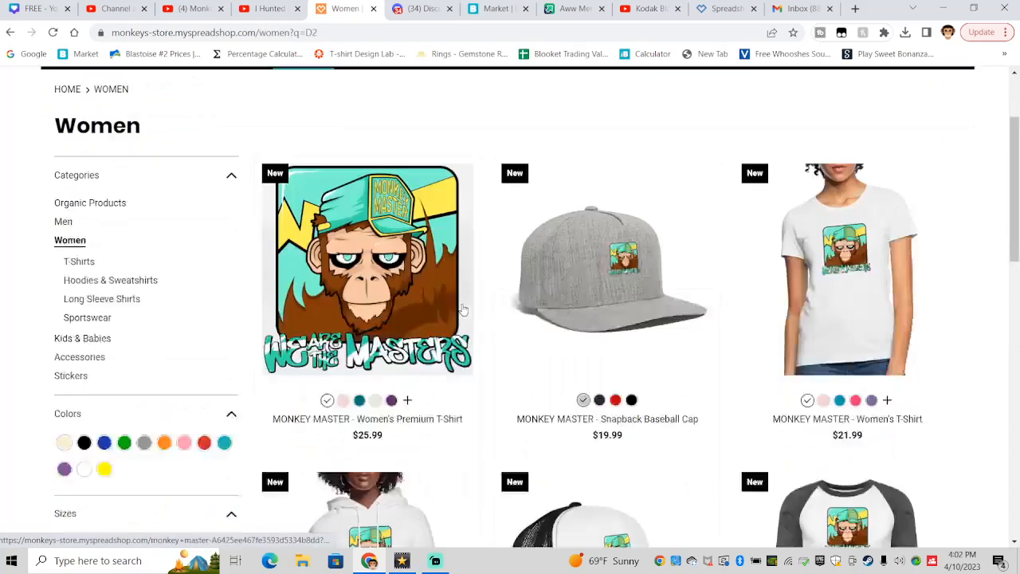
scroll(down, 3)
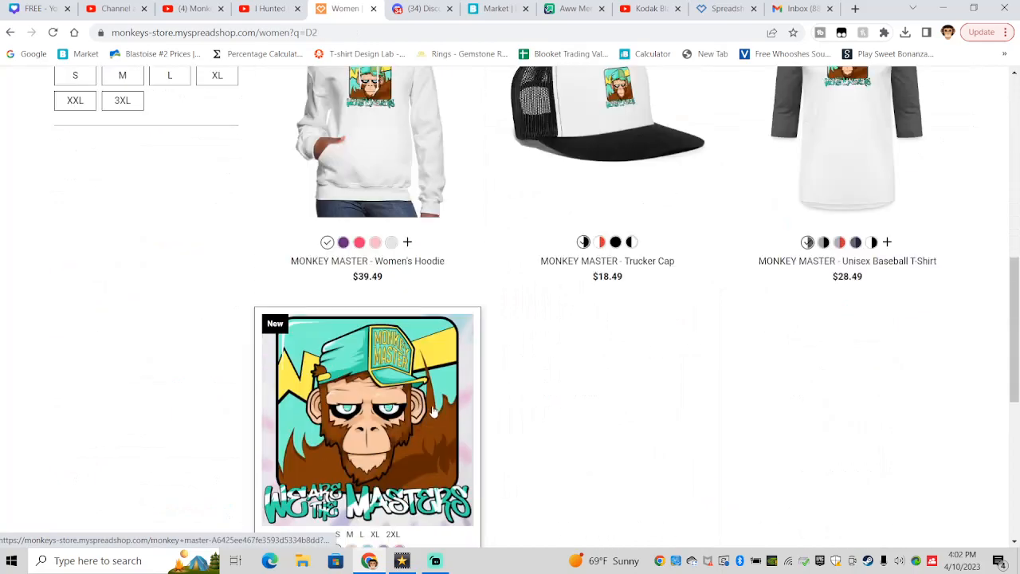
scroll(up, 3)
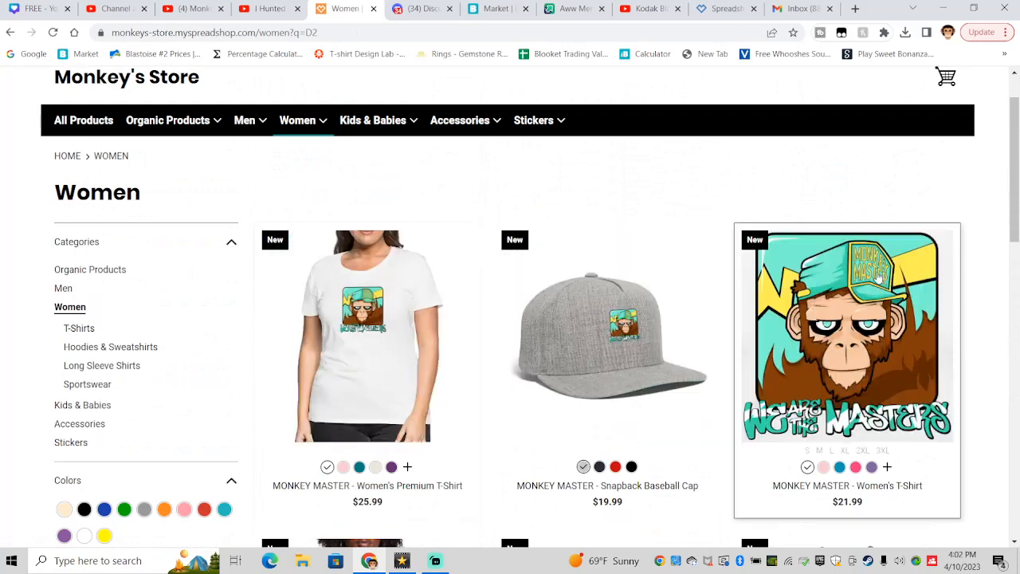